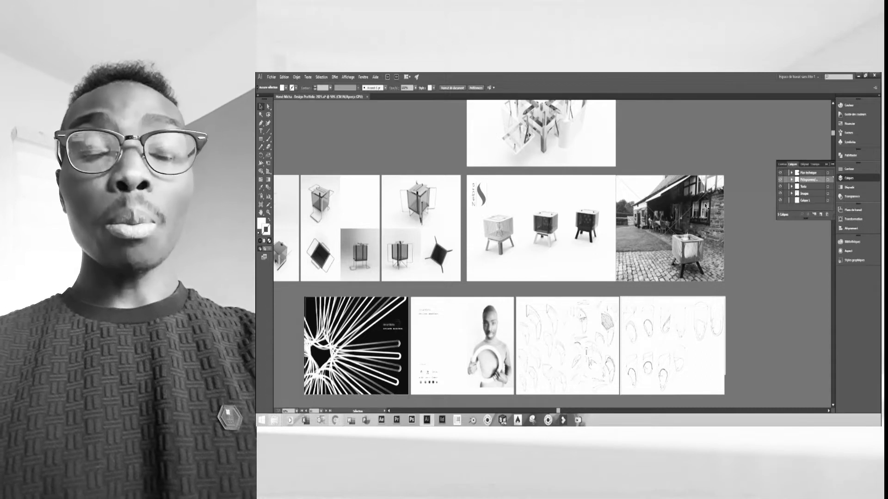
{"action": "scroll", "scroll_direction": "down", "scroll_amount": 3}
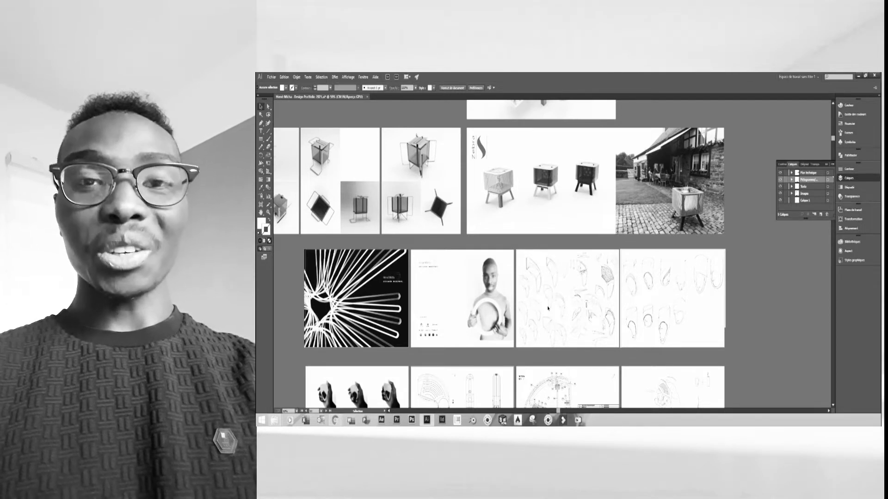
{"action": "scroll", "scroll_direction": "down", "scroll_amount": 3}
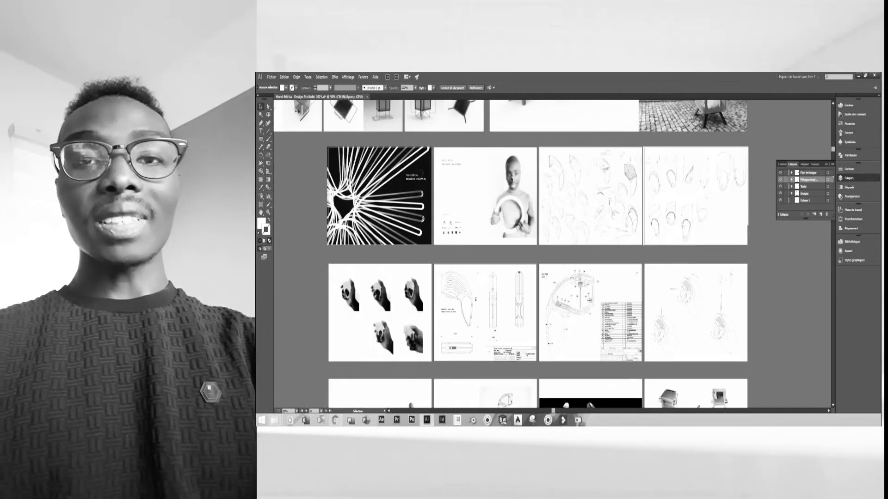